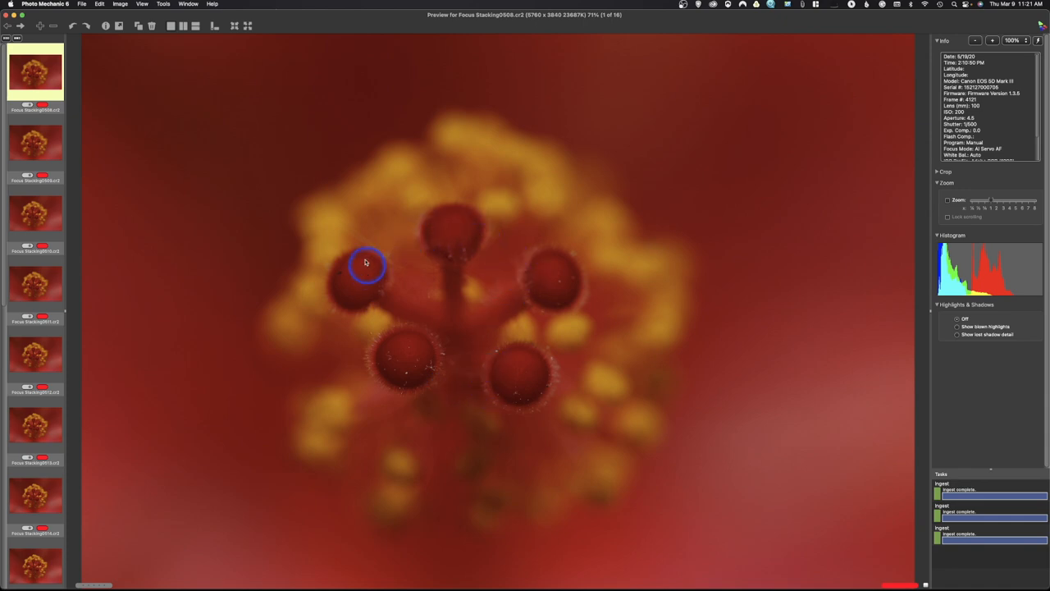
{"action": "mouse_move", "coordinate": [328, 219]}
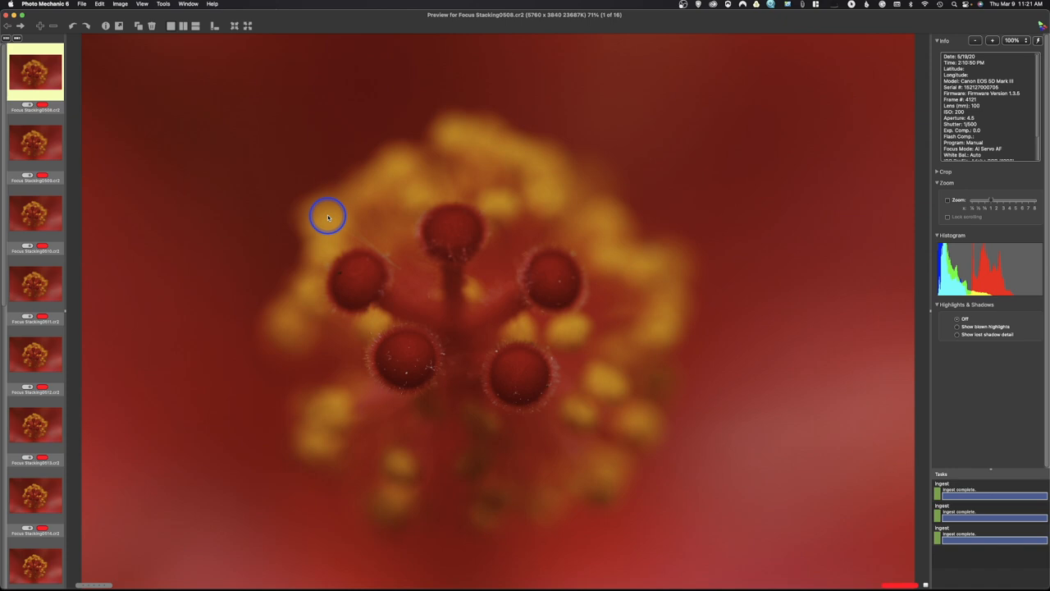
{"action": "mouse_move", "coordinate": [85, 192]}
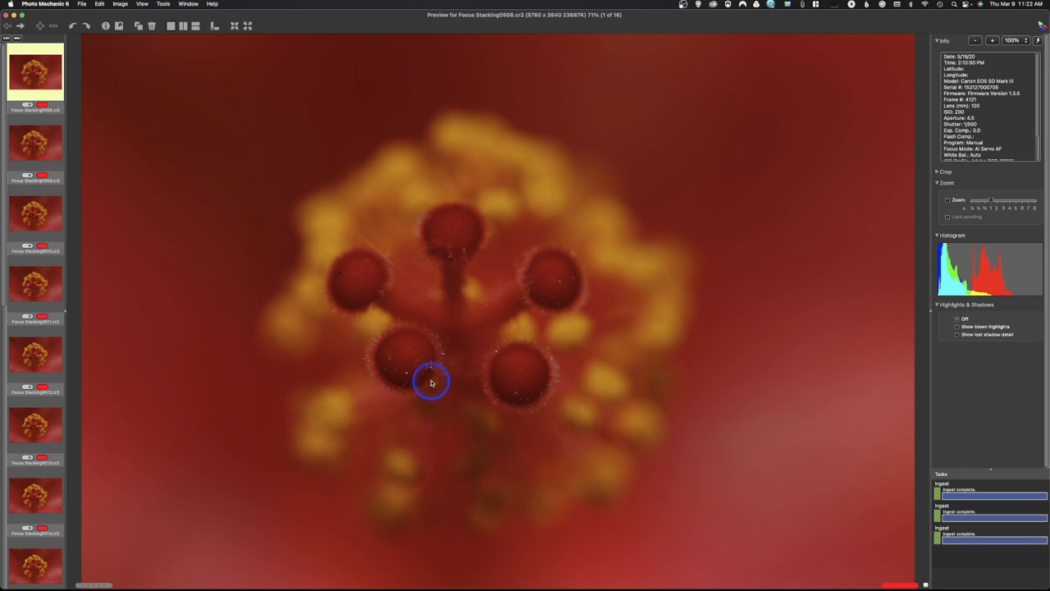
{"action": "mouse_move", "coordinate": [177, 266]}
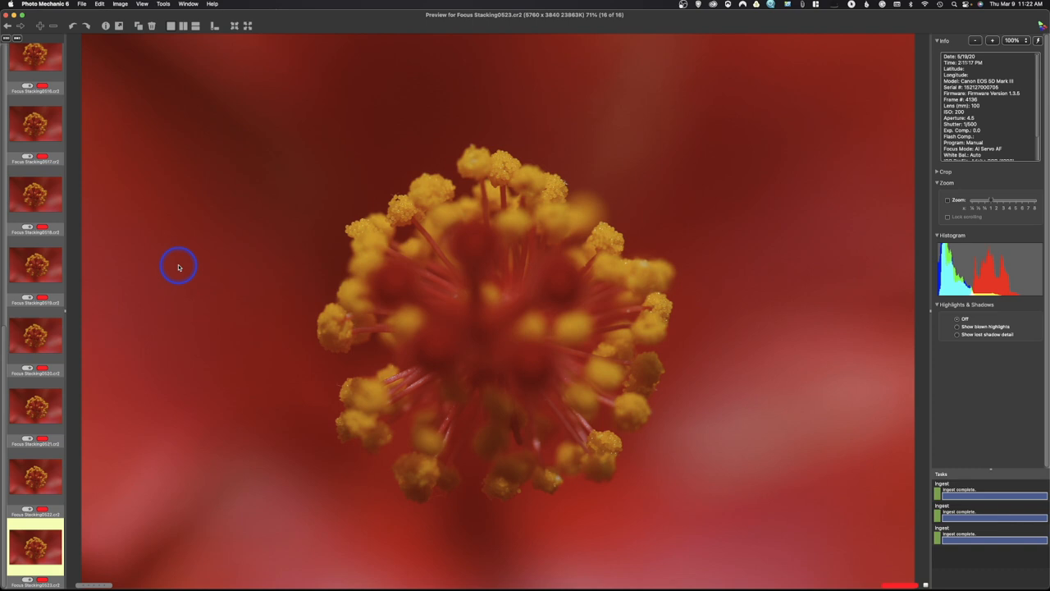
{"action": "mouse_move", "coordinate": [168, 256]}
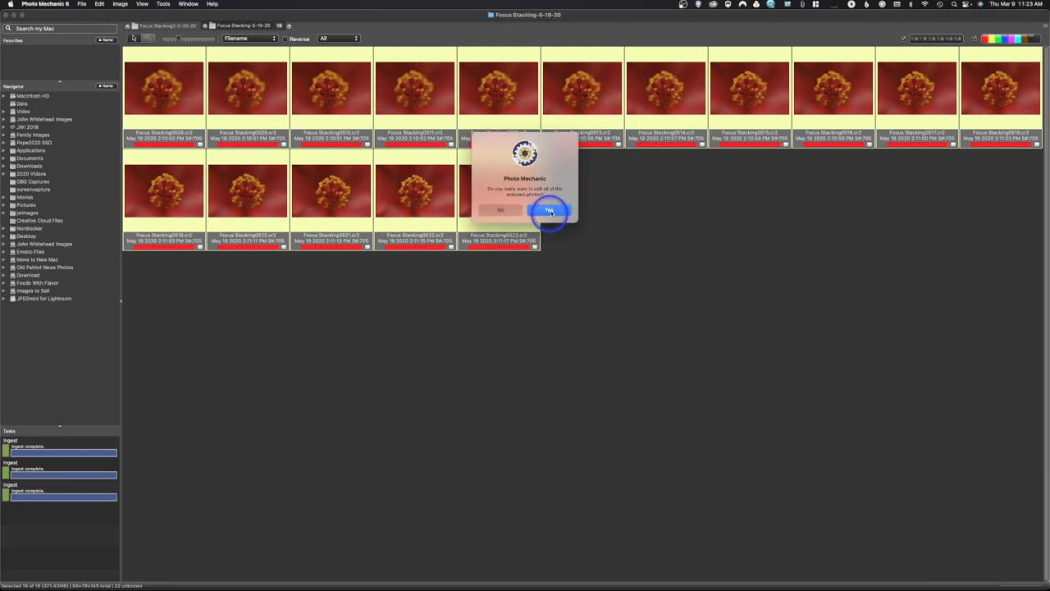
Step: Confirm opening all sixteen selected stack frames for editing
{"action": "left_click", "coordinate": [544, 214]}
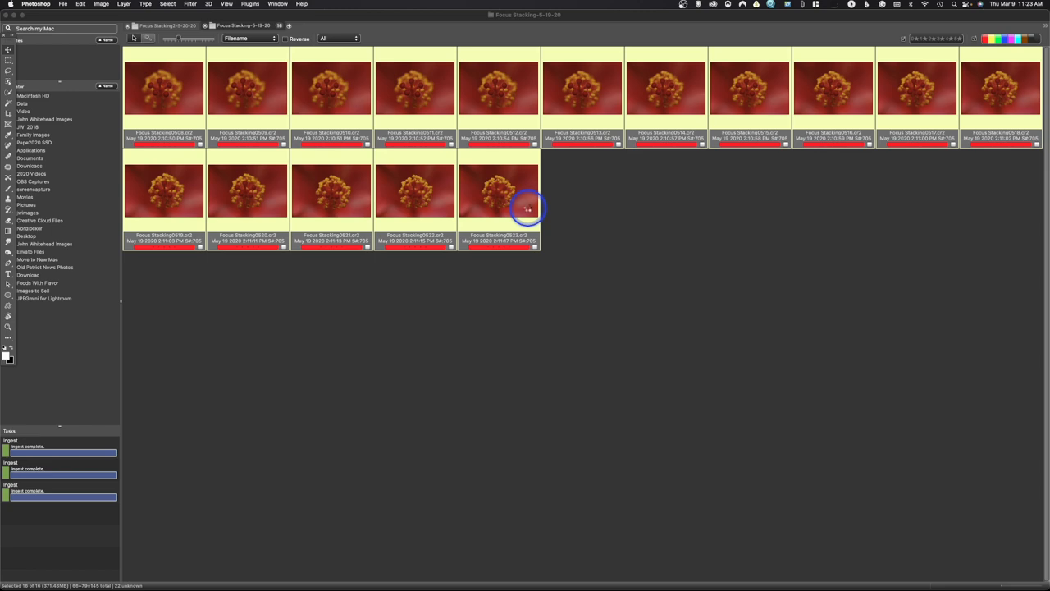
{"action": "double_click", "coordinate": [174, 99]}
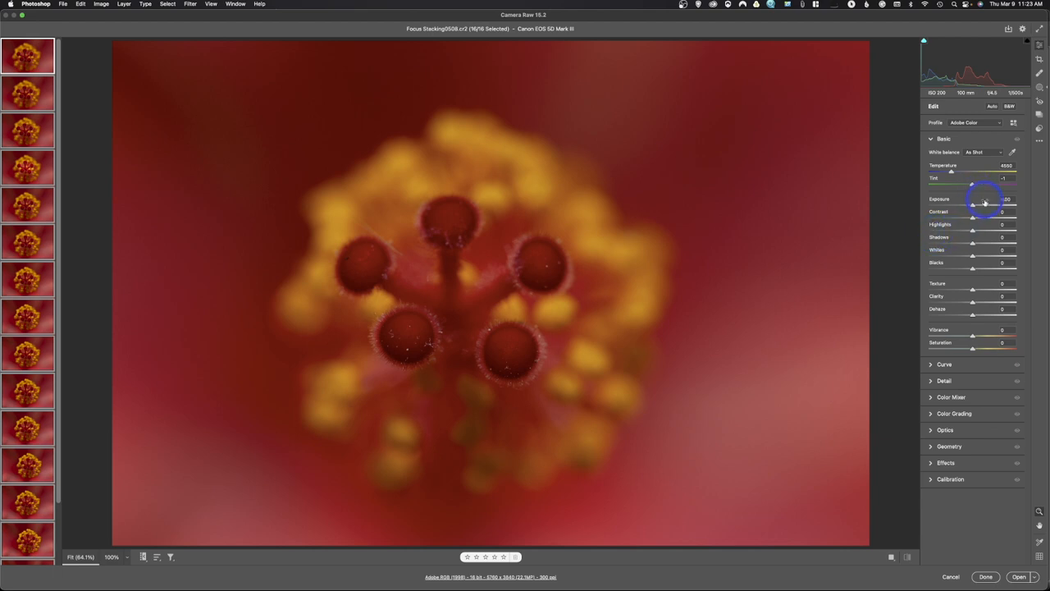
Step: Raise Exposure and Shadows to brighten the frames, then open them in Photoshop
{"action": "left_click_drag", "start_coordinate": [984, 201], "coordinate": [981, 205]}
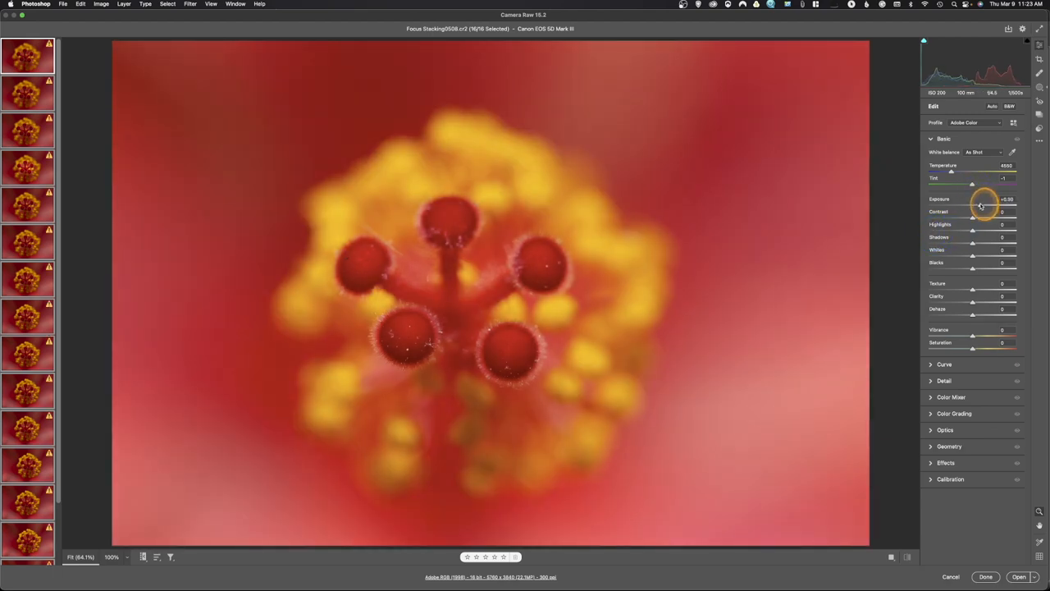
{"action": "left_click_drag", "start_coordinate": [985, 204], "coordinate": [982, 204]}
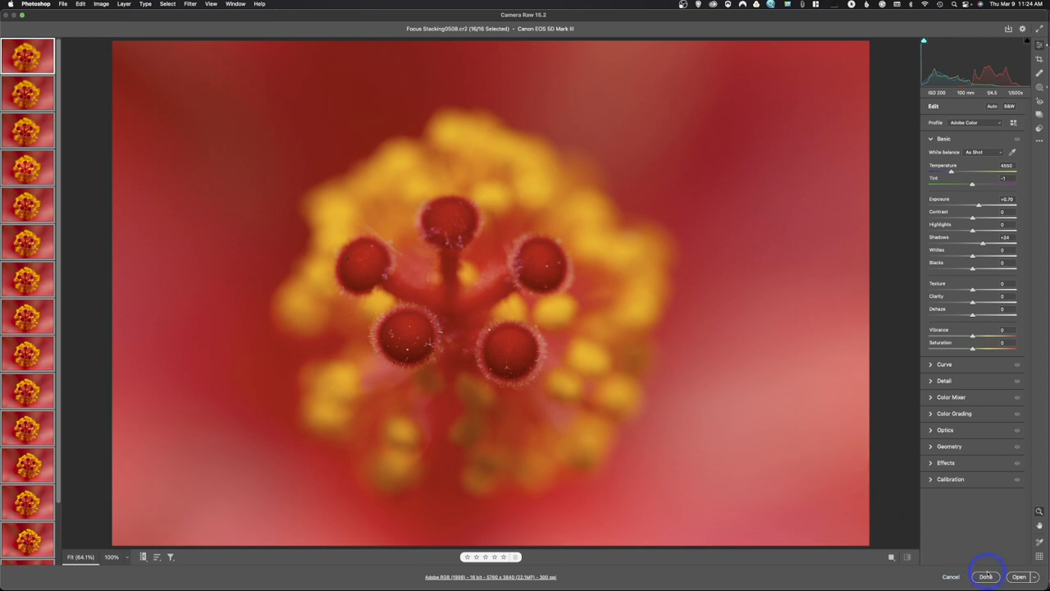
{"action": "mouse_move", "coordinate": [1018, 573]}
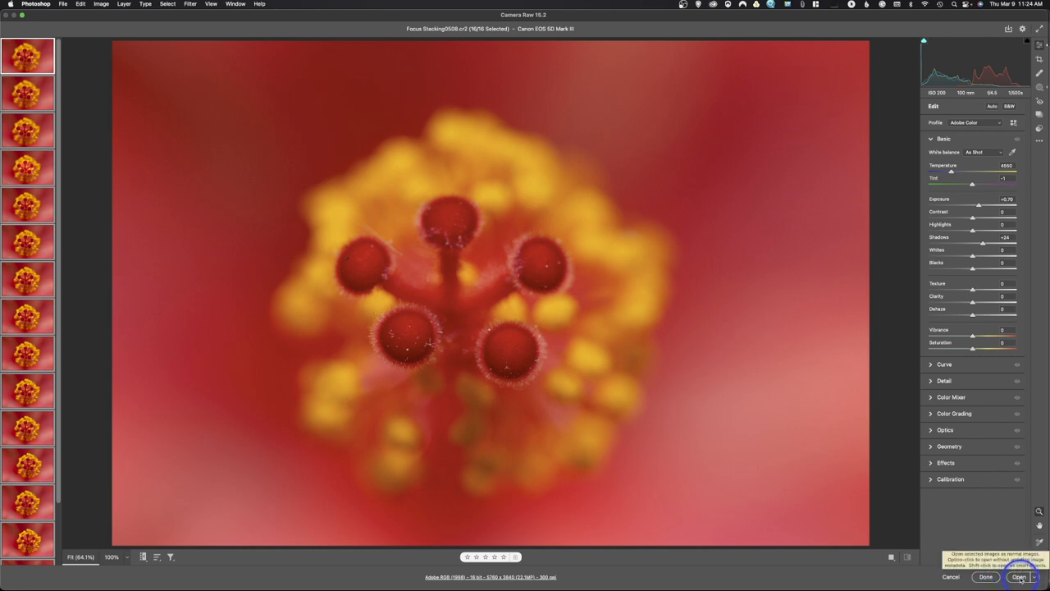
{"action": "left_click", "coordinate": [1016, 578]}
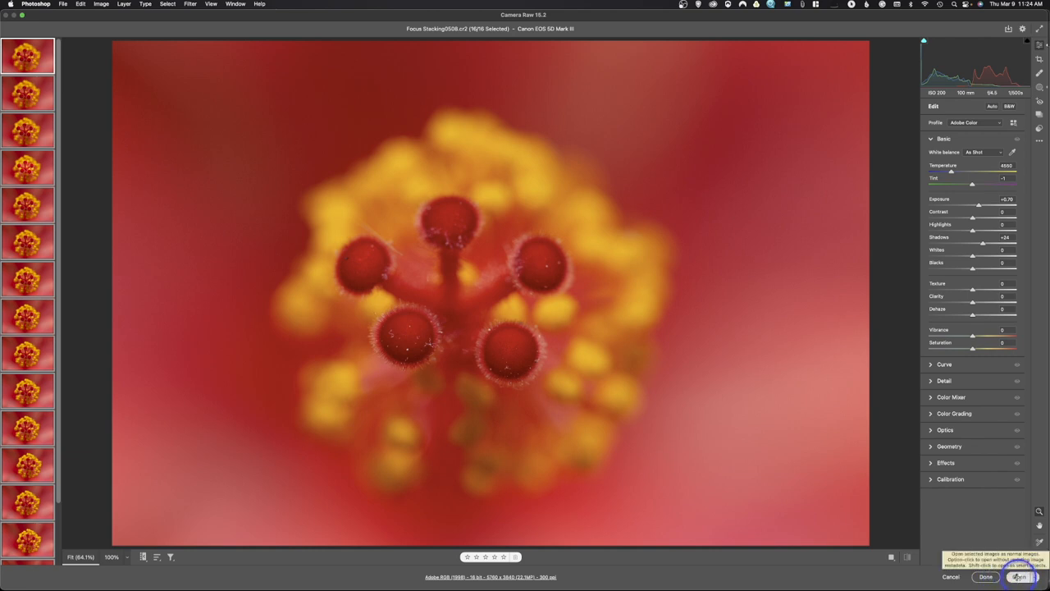
{"action": "mouse_move", "coordinate": [1030, 581]}
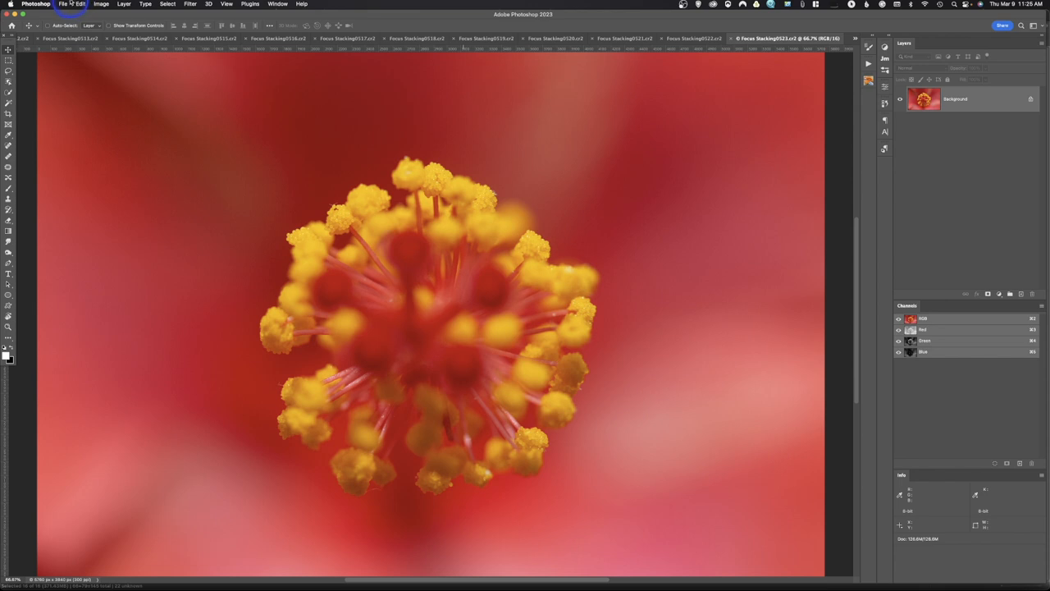
Step: Load all open frames into one stack with Attempt to Automatically Align Source Images enabled
{"action": "left_click", "coordinate": [64, 3]}
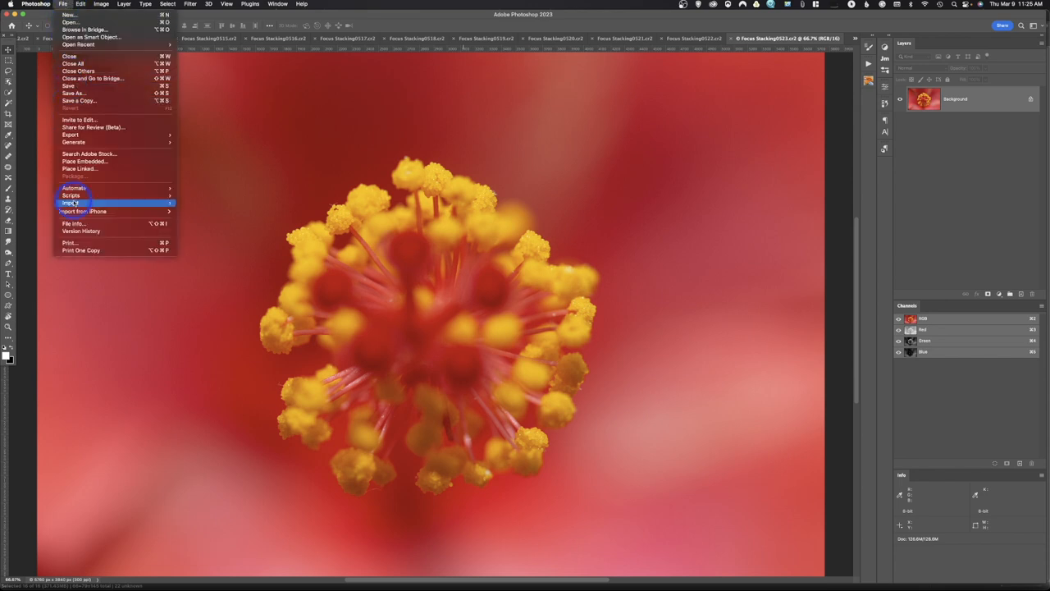
{"action": "mouse_move", "coordinate": [73, 194]}
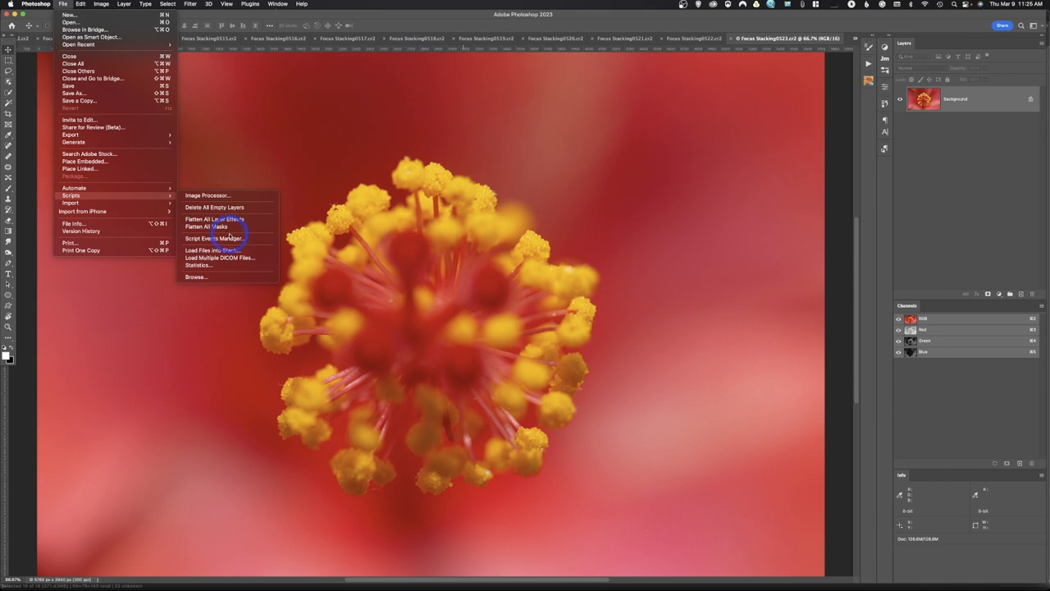
{"action": "left_click", "coordinate": [213, 238]}
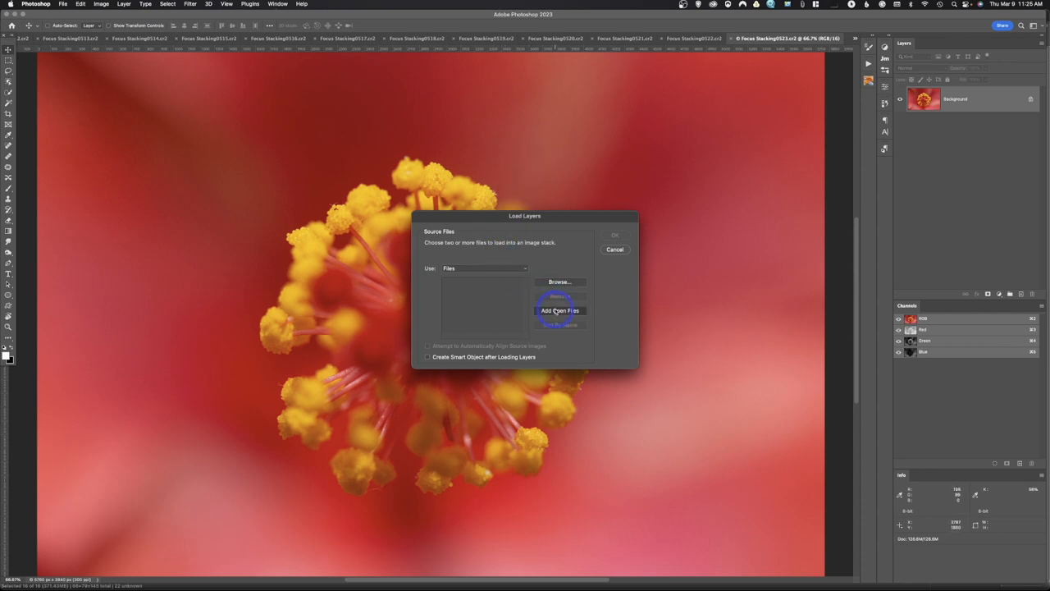
{"action": "left_click", "coordinate": [558, 310]}
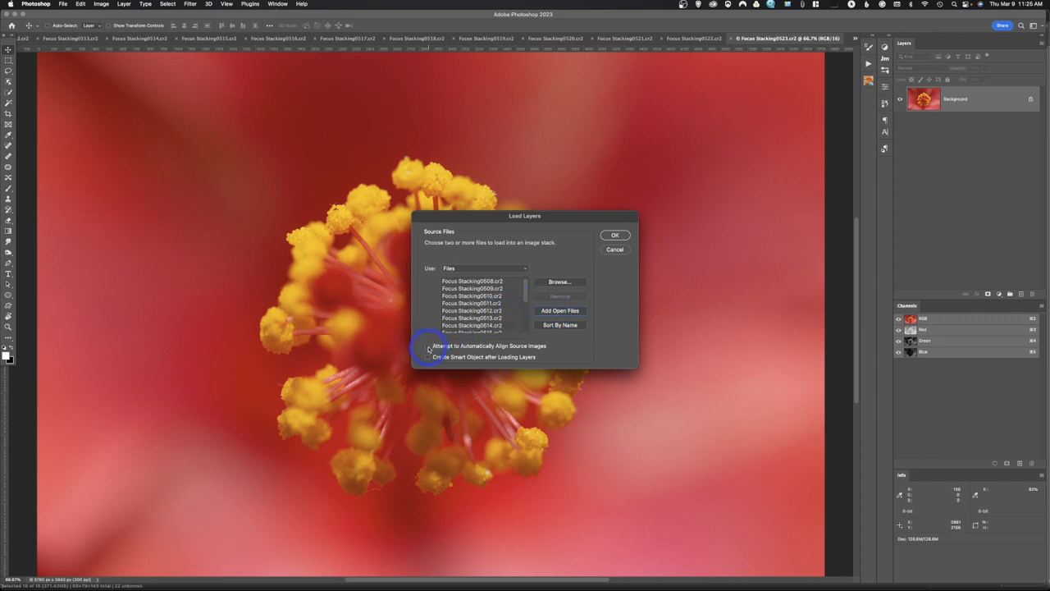
{"action": "left_click", "coordinate": [428, 348]}
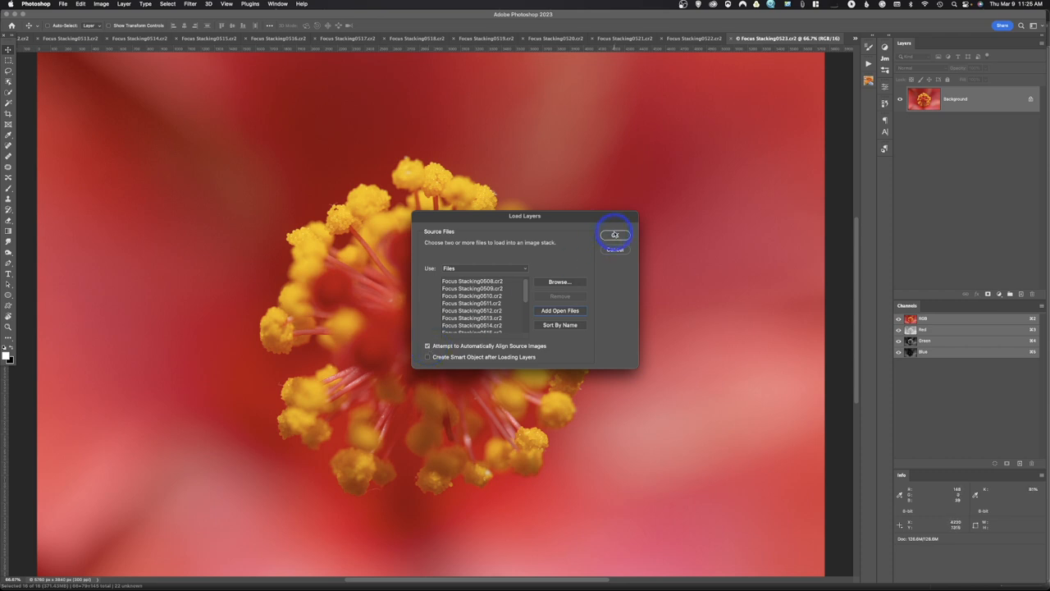
{"action": "left_click", "coordinate": [614, 236]}
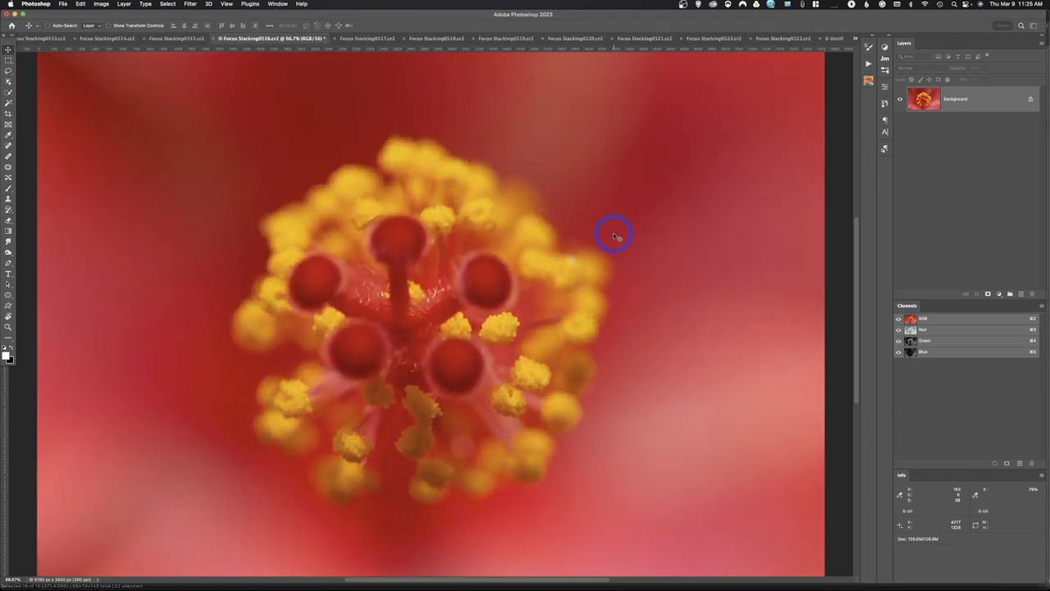
Step: Let the script build the Untitled document holding all frames as aligned layers
{"action": "left_click", "coordinate": [49, 43]}
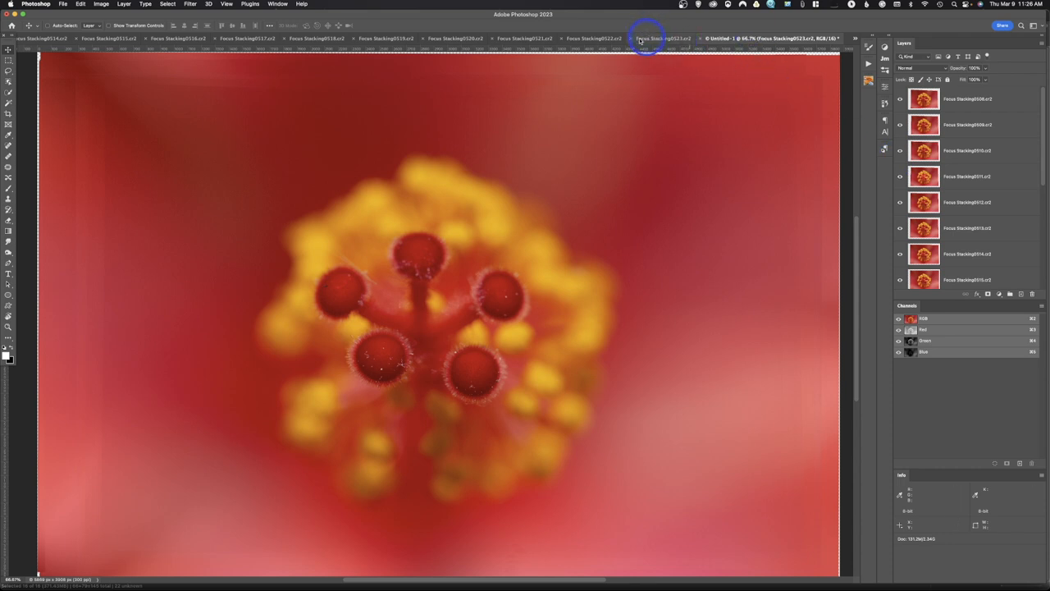
{"action": "mouse_move", "coordinate": [541, 281]}
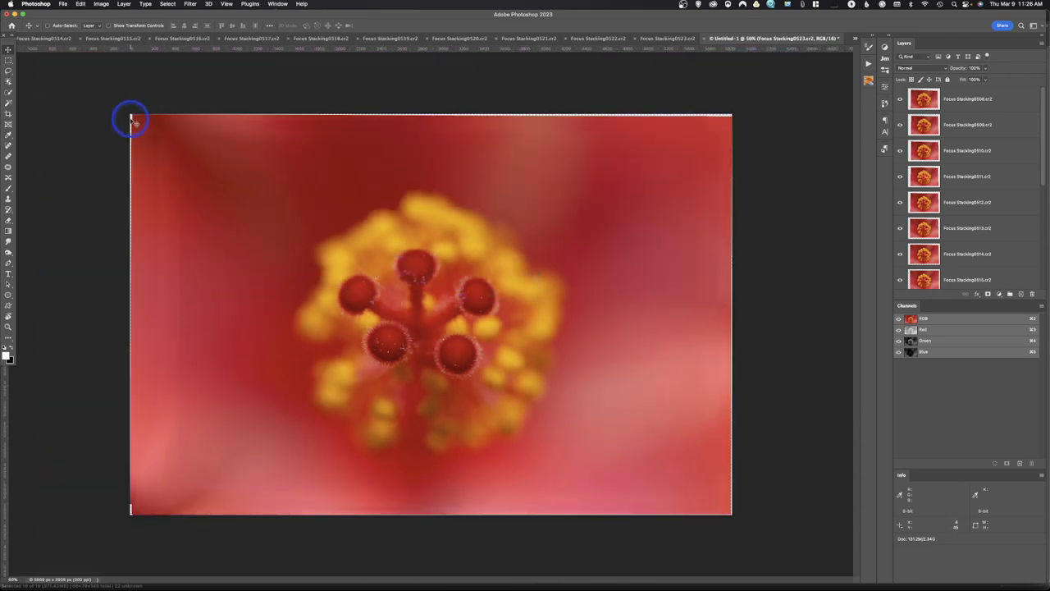
{"action": "mouse_move", "coordinate": [620, 499]}
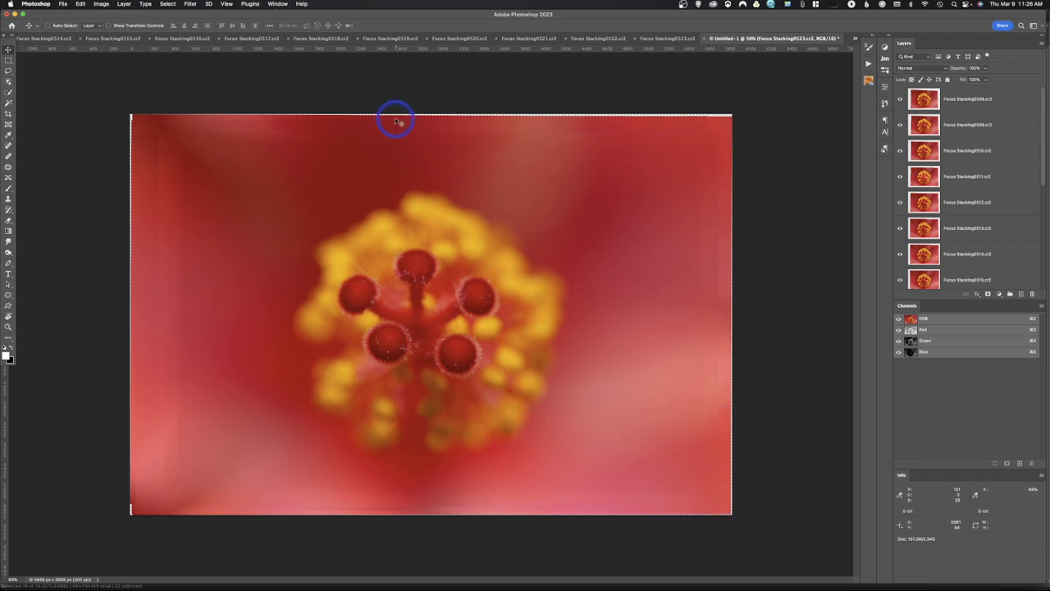
{"action": "mouse_move", "coordinate": [482, 91]}
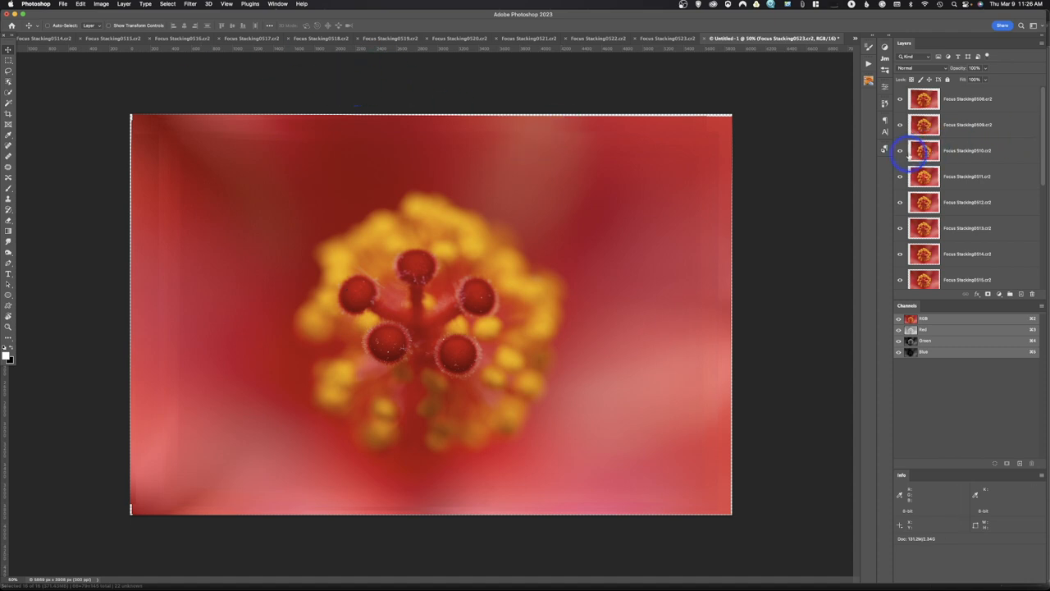
Step: Select the whole run of aligned frame layers in the Layers panel
{"action": "left_click", "coordinate": [965, 105]}
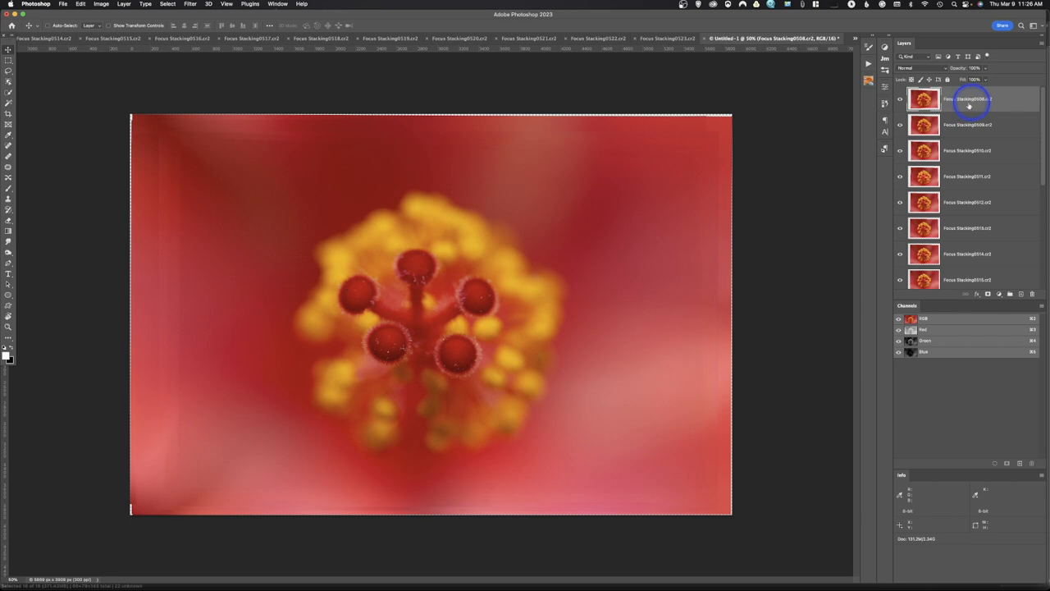
{"action": "scroll", "scroll_direction": "down", "scroll_amount": 3}
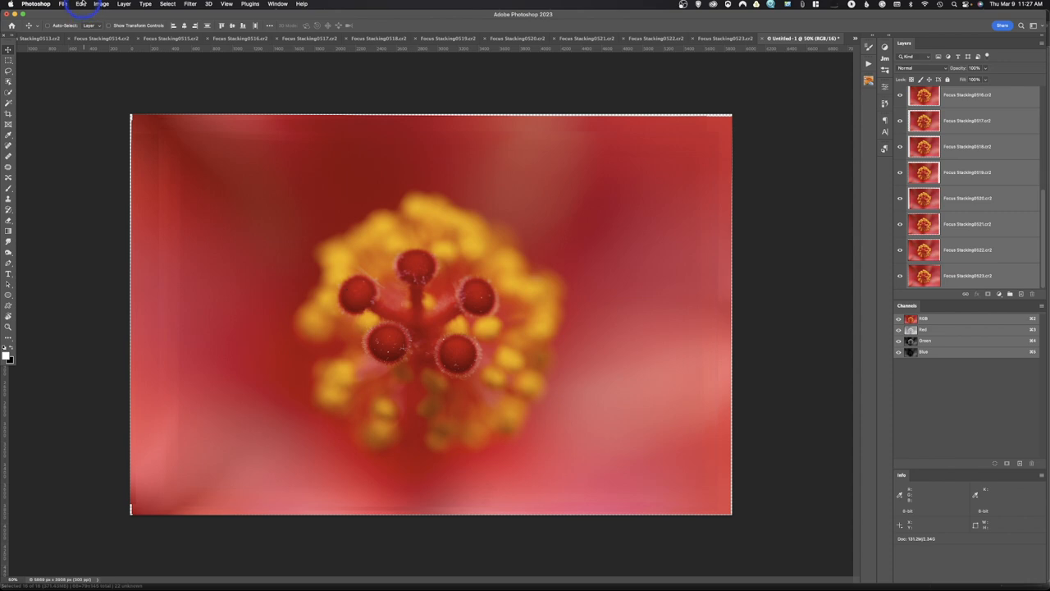
Step: Bring up Auto-Blend Layers from the Edit menu for the selected layers
{"action": "left_click", "coordinate": [81, 4]}
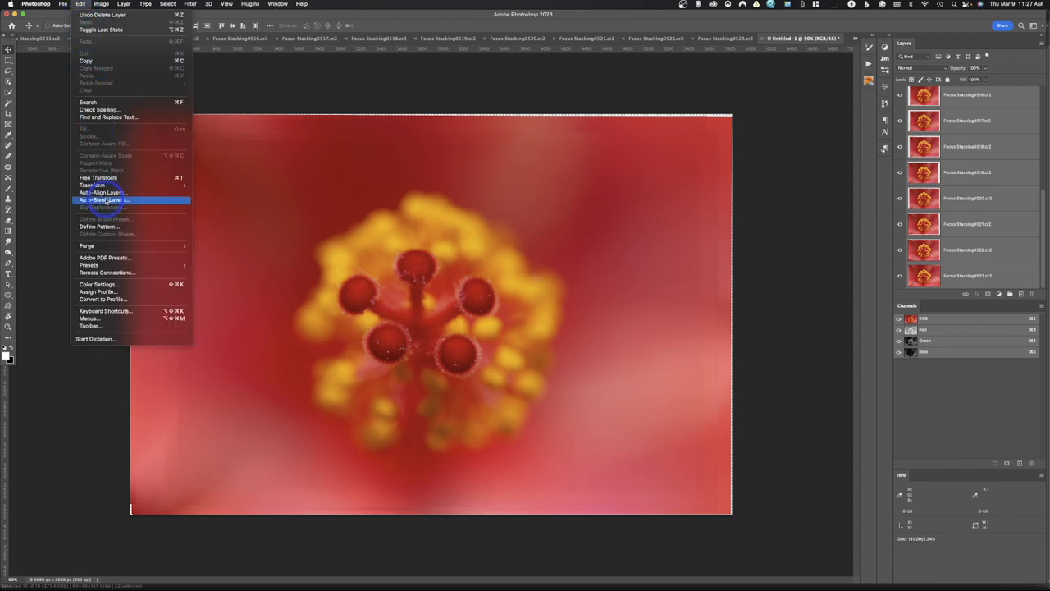
{"action": "left_click", "coordinate": [101, 200]}
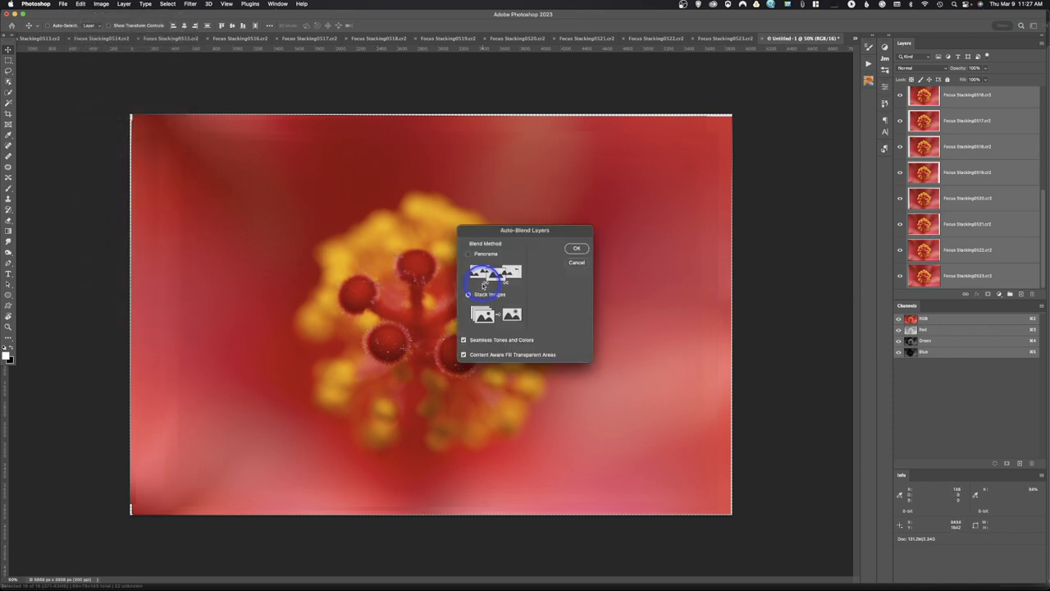
Step: Blend with Stack Images and Seamless Tones and Colors to produce the sharp composite
{"action": "left_click", "coordinate": [468, 293]}
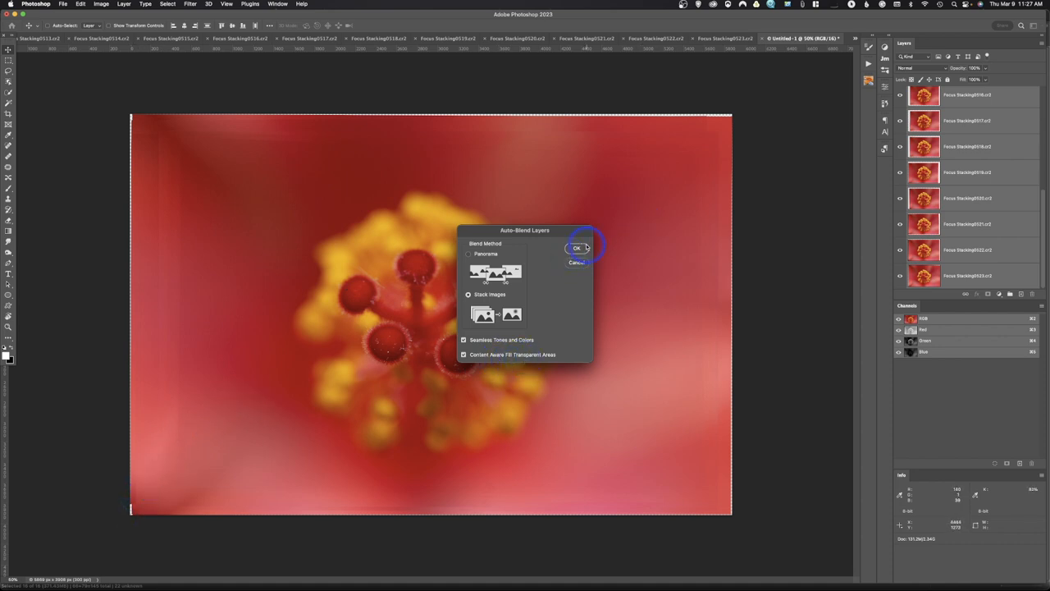
{"action": "left_click", "coordinate": [574, 250]}
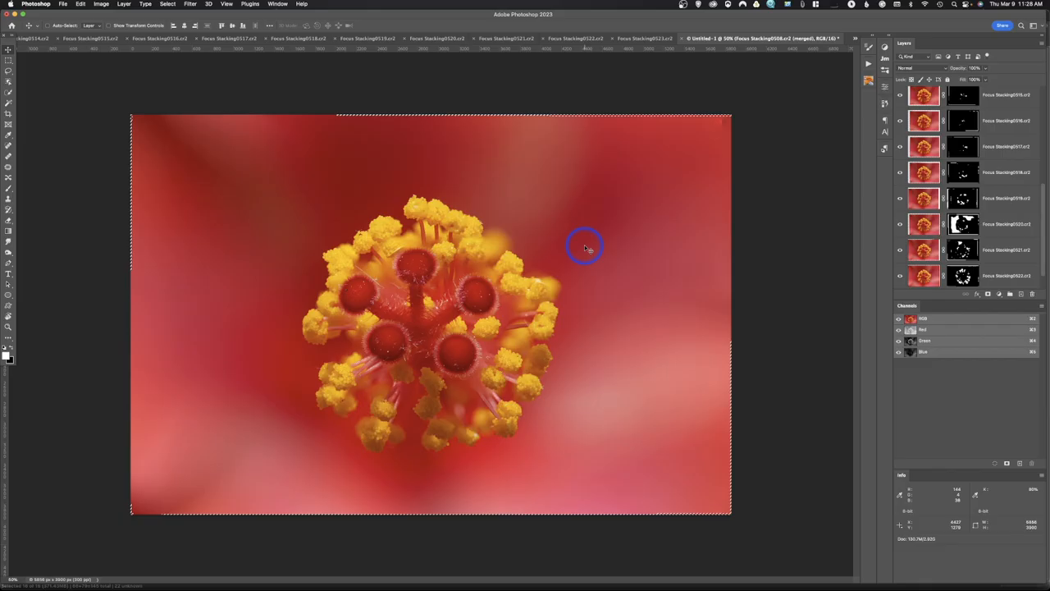
{"action": "mouse_move", "coordinate": [953, 144]}
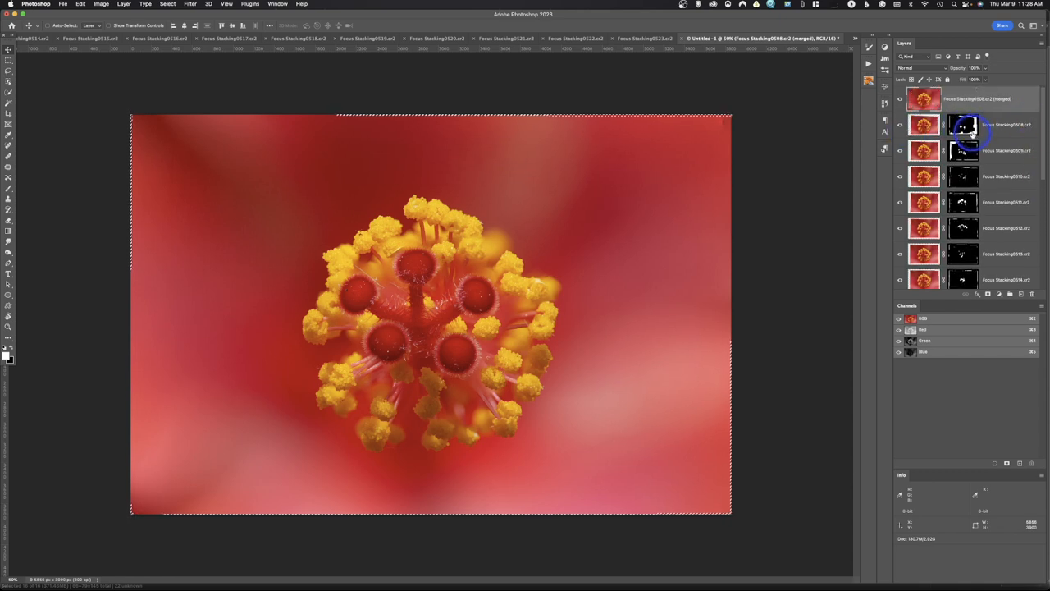
{"action": "mouse_move", "coordinate": [965, 131]}
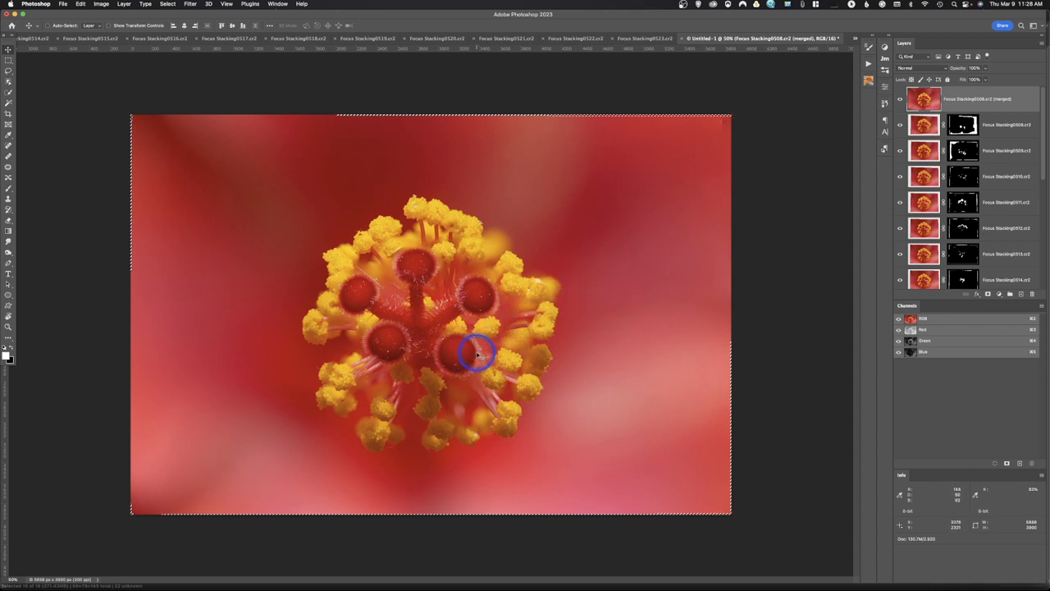
{"action": "mouse_move", "coordinate": [476, 355]}
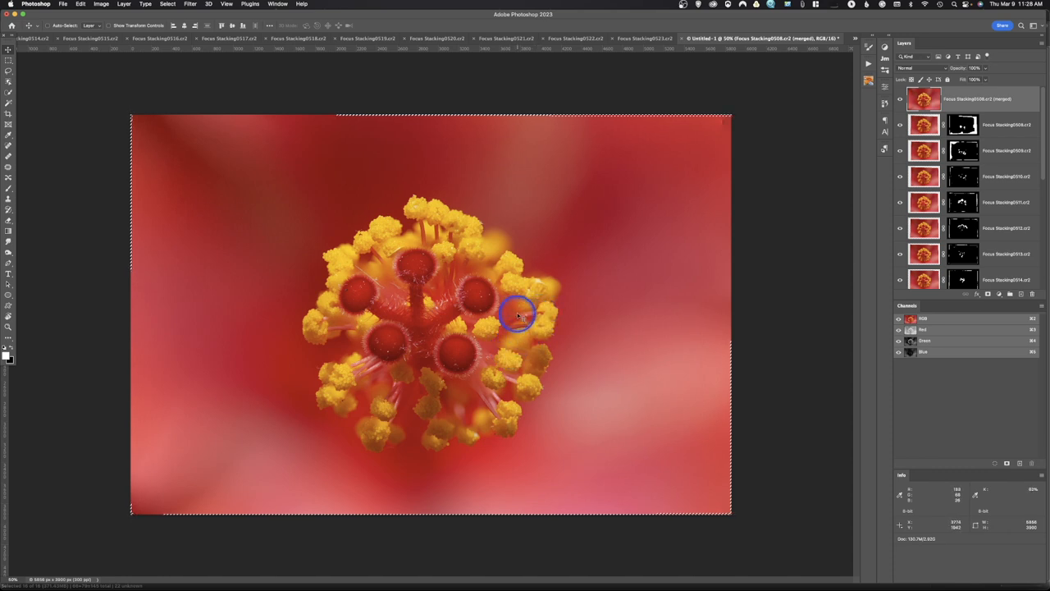
{"action": "mouse_move", "coordinate": [515, 310]}
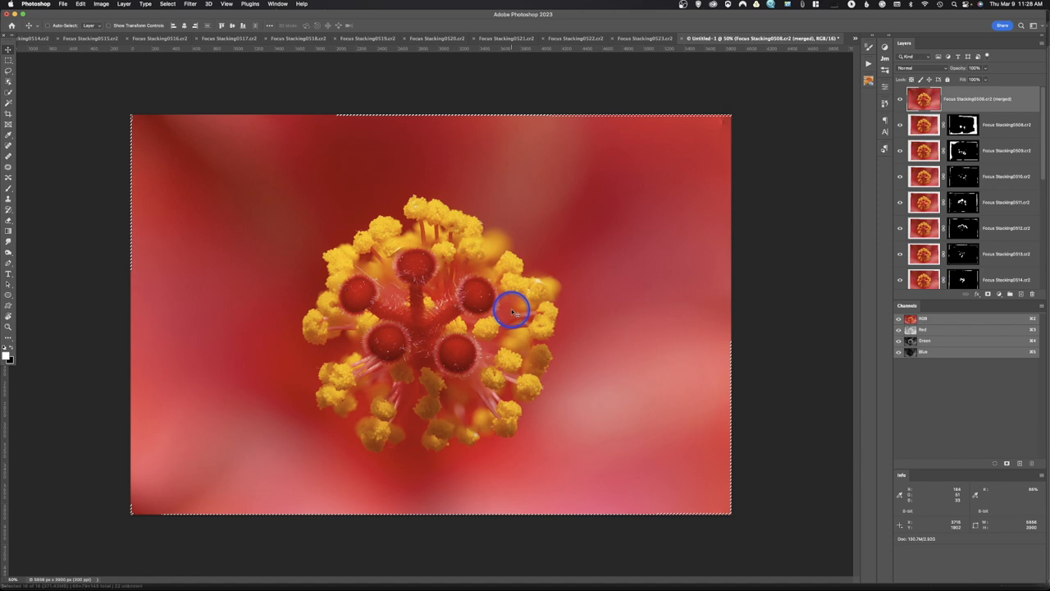
{"action": "mouse_move", "coordinate": [515, 307]}
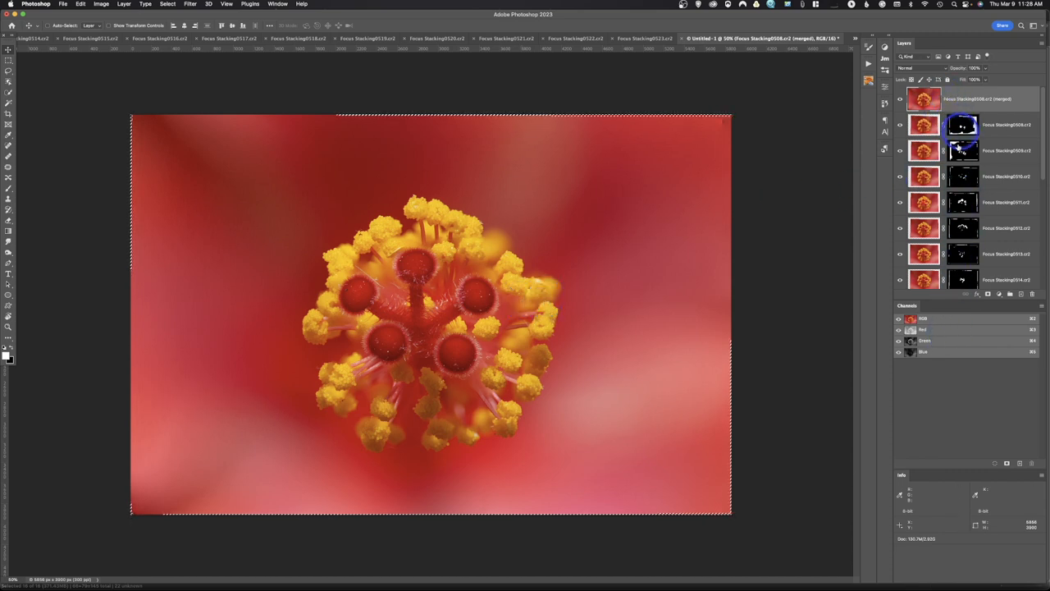
Step: Flatten the blended stack into a single layer and begin cropping it
{"action": "left_click", "coordinate": [923, 99]}
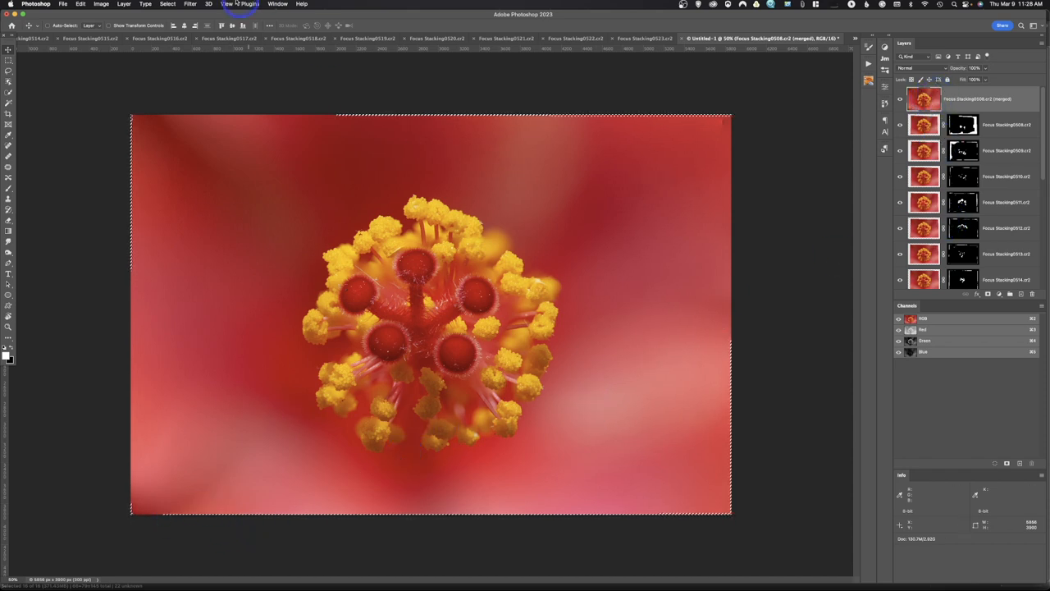
{"action": "left_click", "coordinate": [123, 3]}
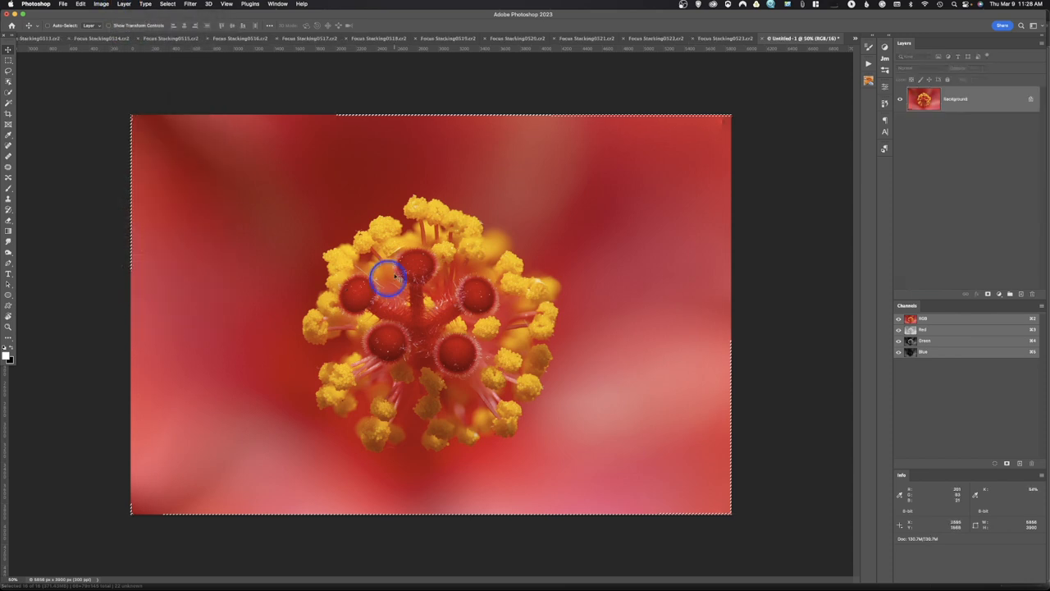
{"action": "mouse_move", "coordinate": [107, 101]}
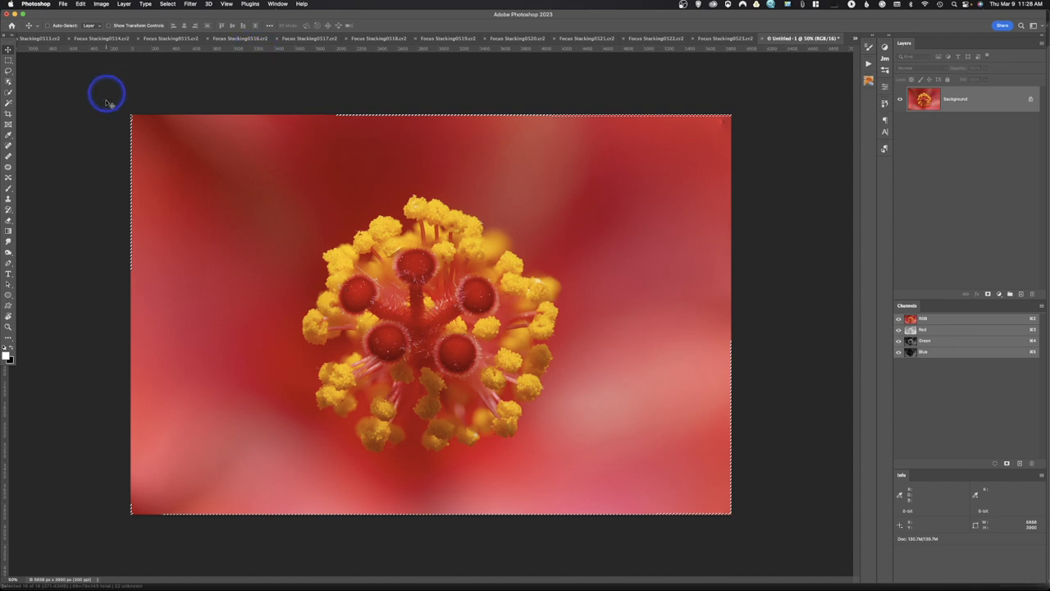
{"action": "mouse_move", "coordinate": [9, 112]}
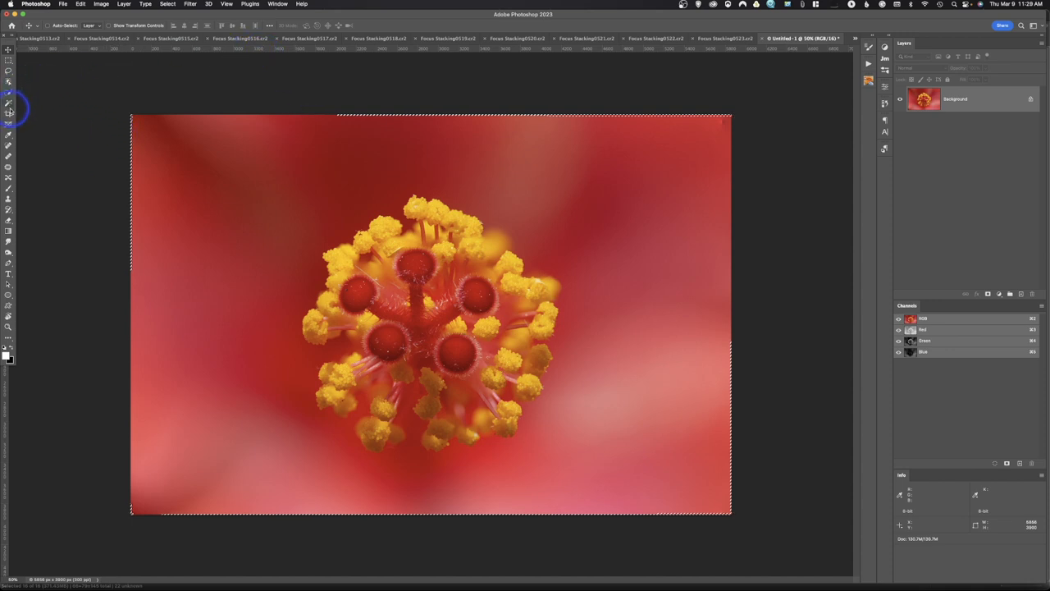
{"action": "left_click", "coordinate": [6, 112]}
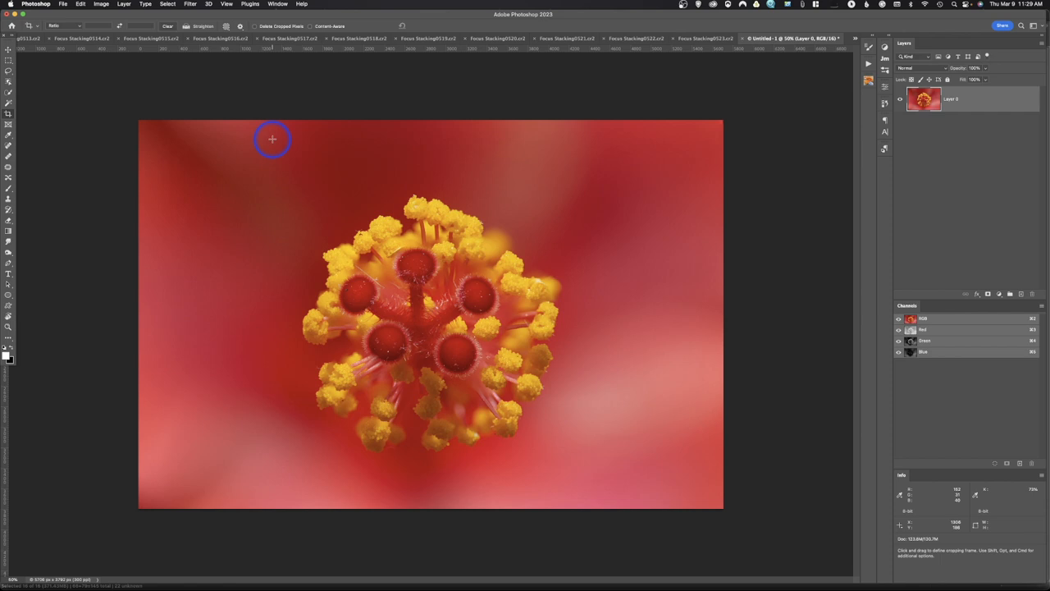
{"action": "mouse_move", "coordinate": [389, 345]}
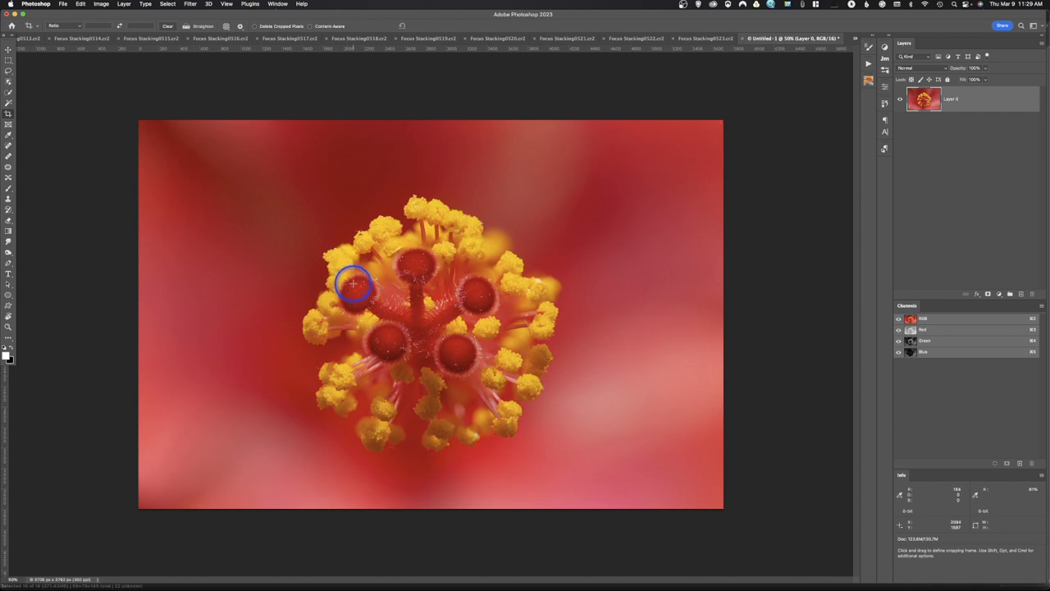
{"action": "mouse_move", "coordinate": [574, 276]}
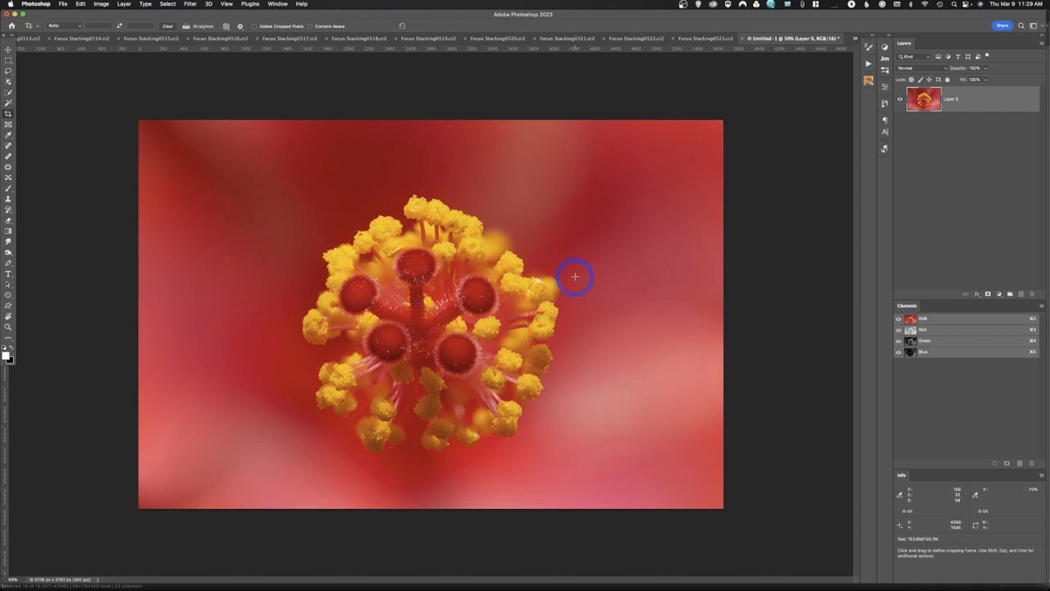
{"action": "mouse_move", "coordinate": [584, 273]}
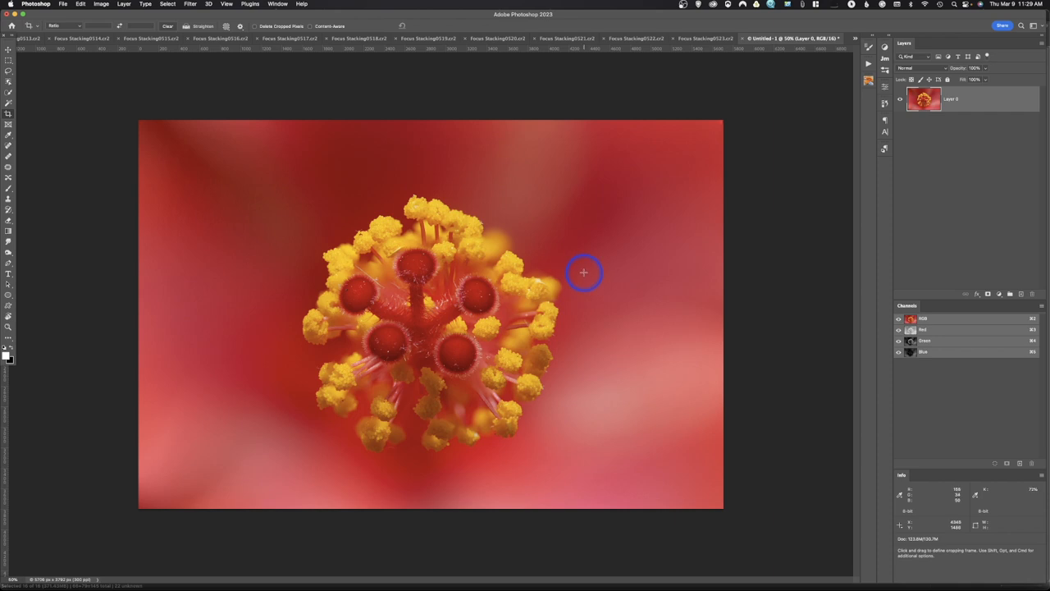
{"action": "mouse_move", "coordinate": [640, 202]}
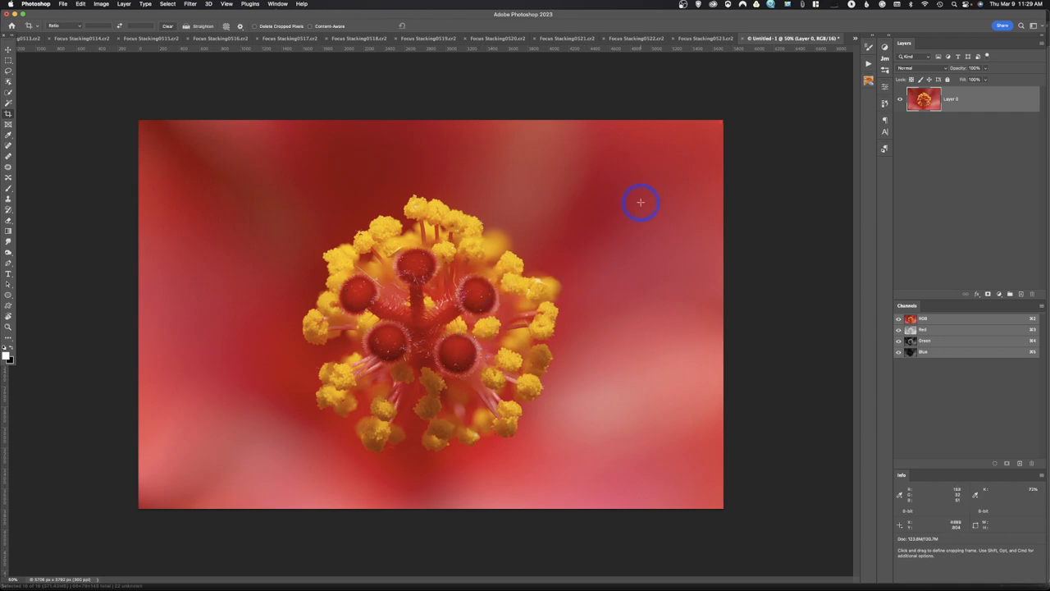